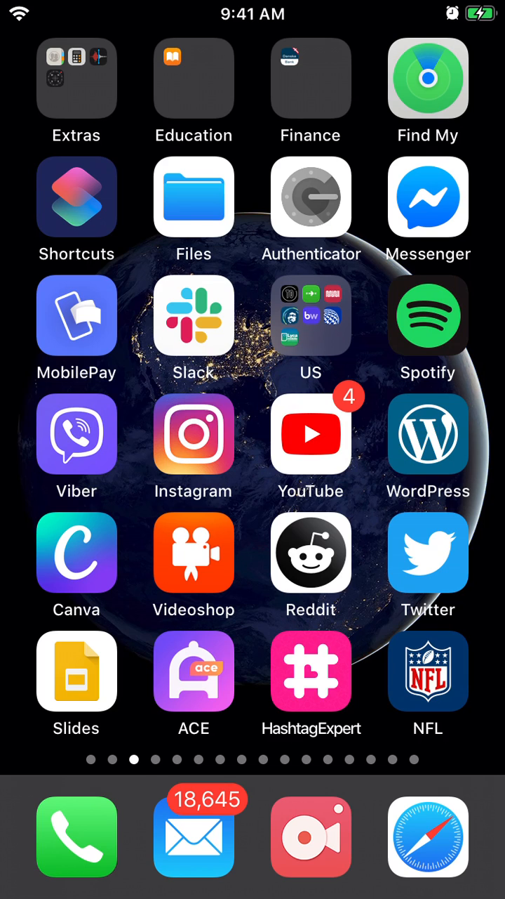
Launch Twitter, discard the empty draft, and compose a new tweet with the beach photo attached
{"action": "left_click", "coordinate": [428, 554]}
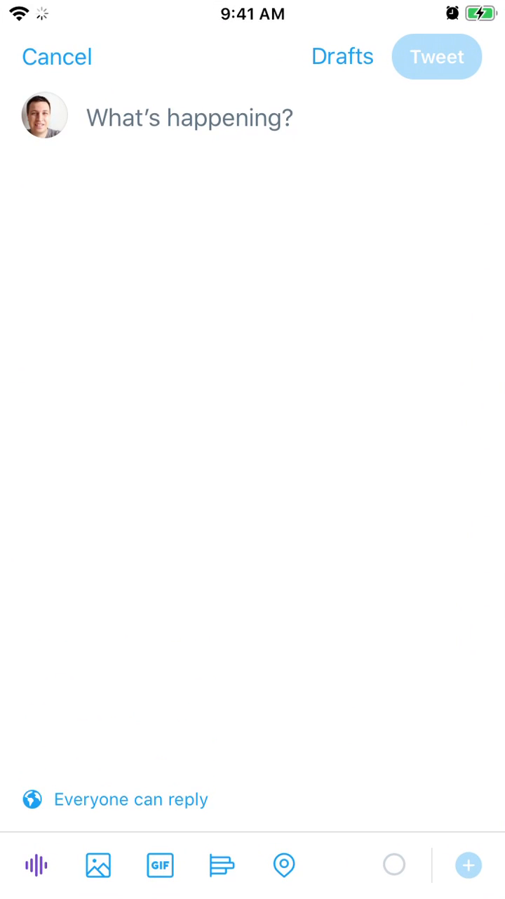
{"action": "left_click", "coordinate": [56, 57]}
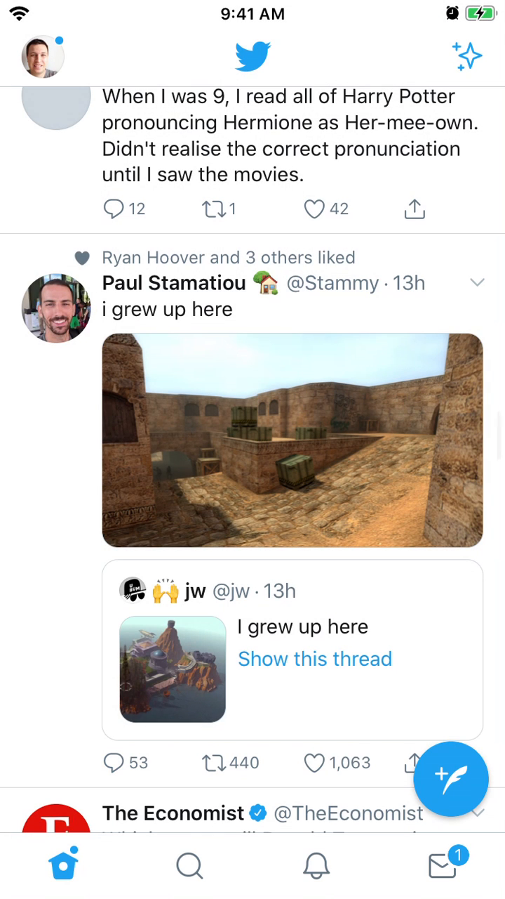
{"action": "left_click", "coordinate": [450, 778]}
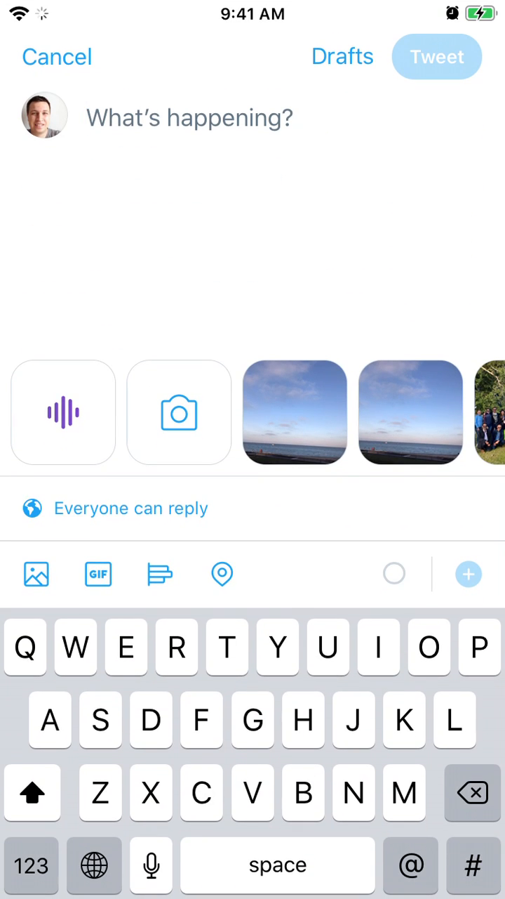
{"action": "left_click", "coordinate": [295, 413]}
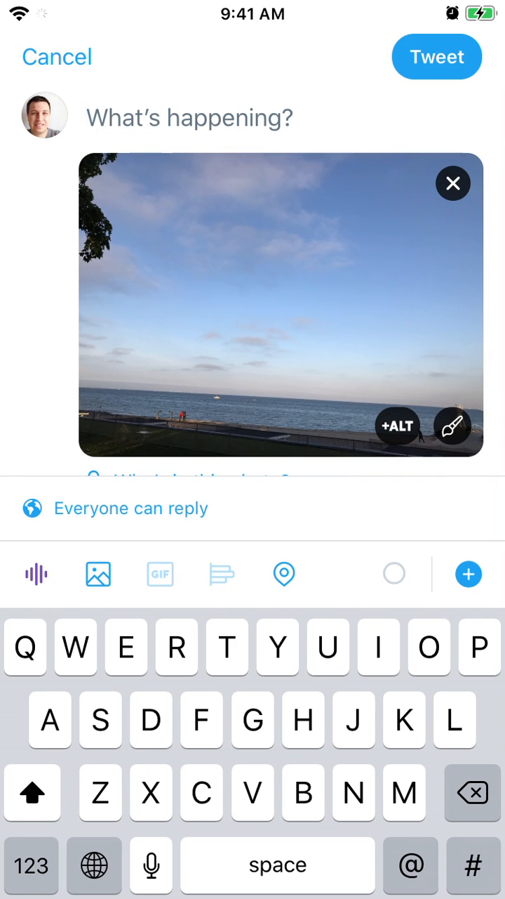
Edit the photo to place a smiling emoji sticker in the upper-right sky and save it to the draft
{"action": "left_click", "coordinate": [452, 427]}
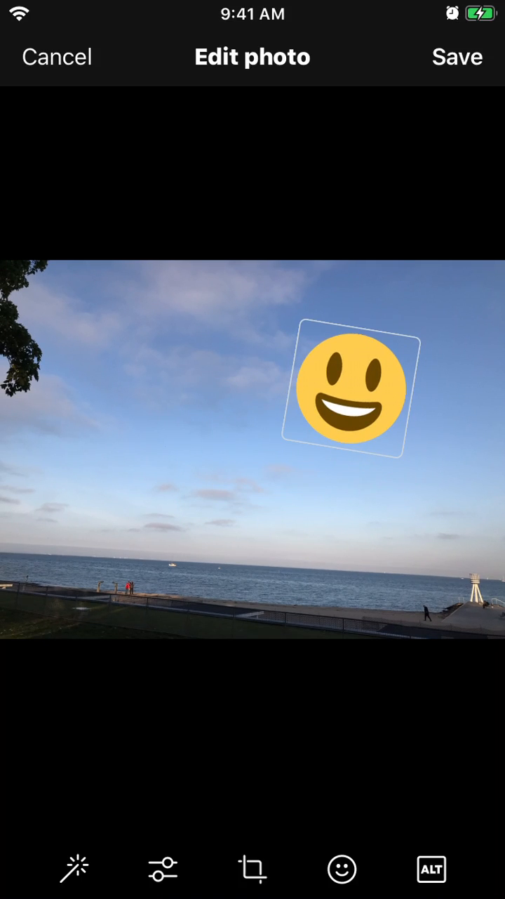
{"action": "left_click_drag", "start_coordinate": [352, 390], "coordinate": [395, 365]}
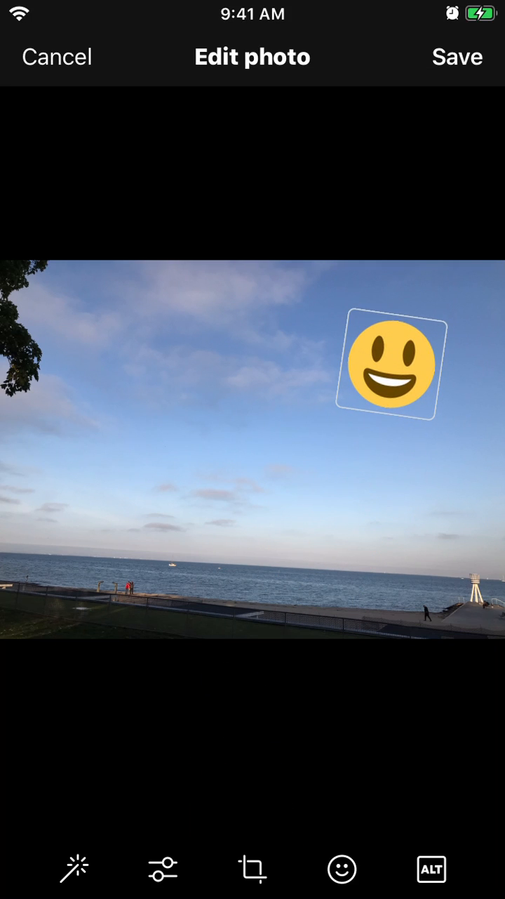
{"action": "left_click", "coordinate": [458, 56]}
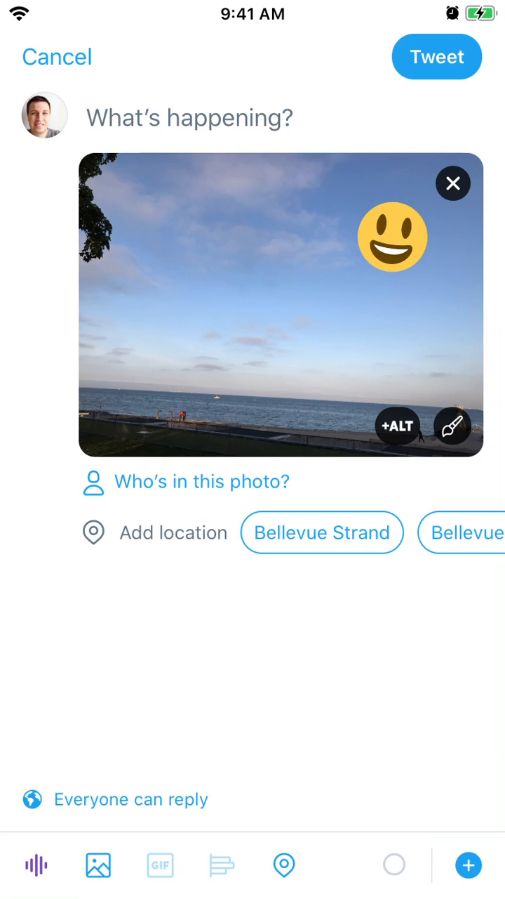